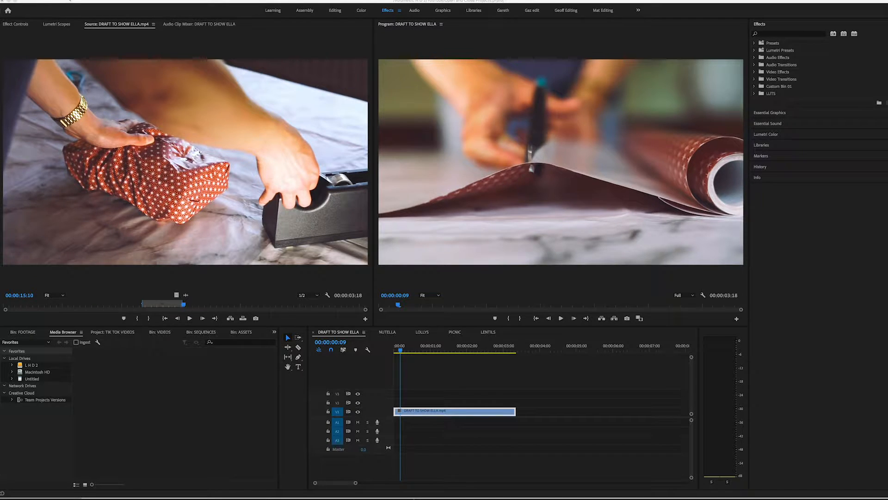
Open the project file 'Open and Close Projects.prproj' from the File menu
left_click(18, 3)
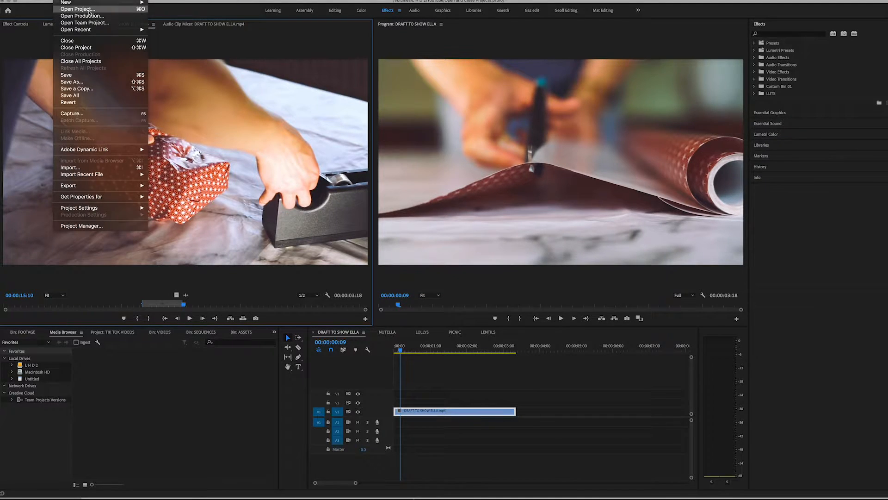
left_click(75, 8)
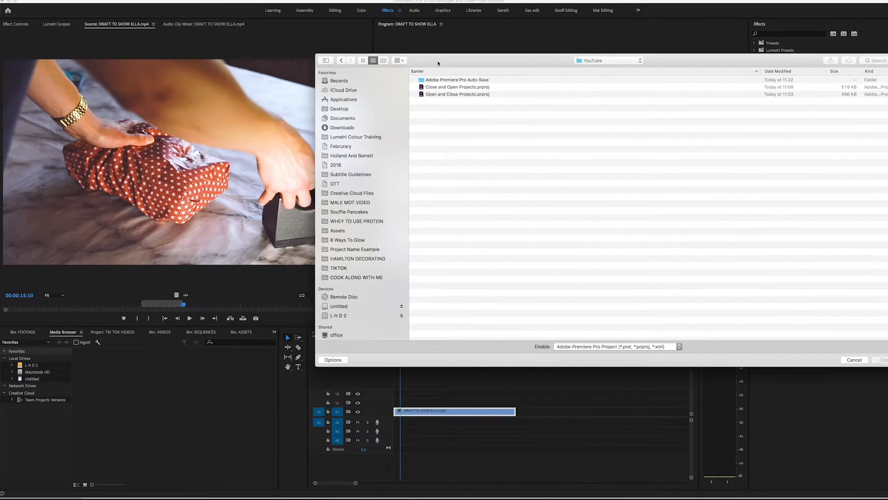
left_click(457, 94)
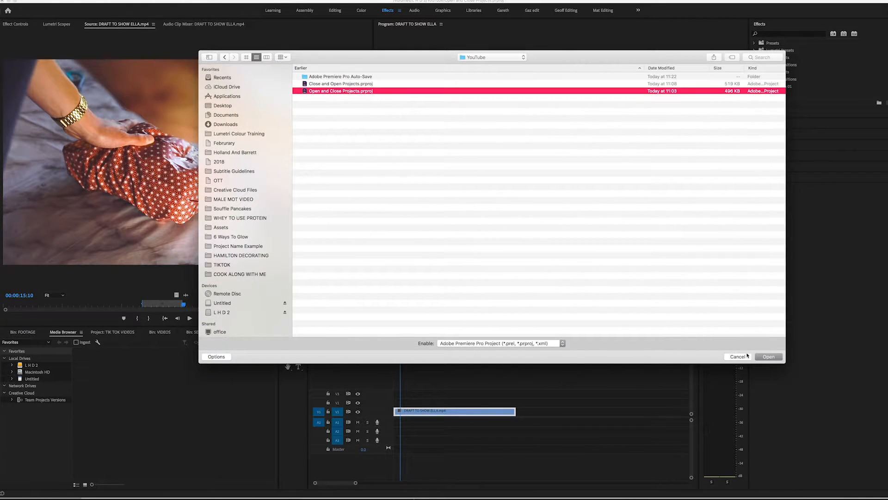
left_click(767, 356)
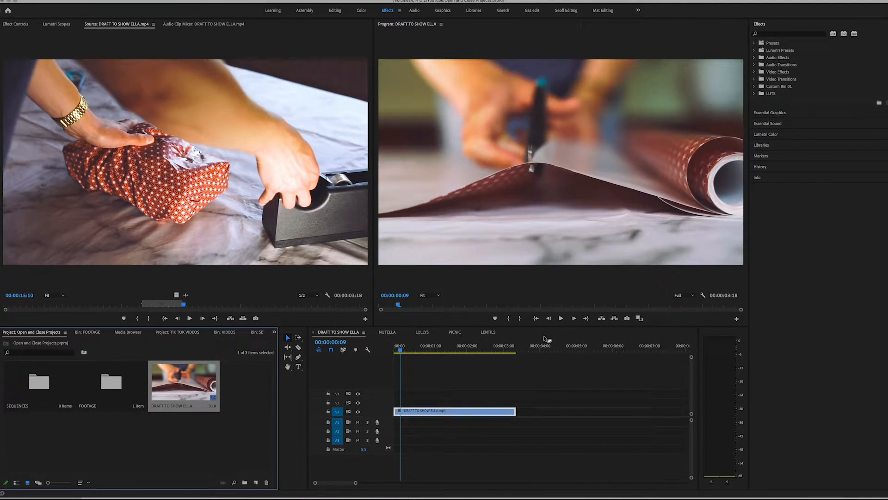
mouse_move(182, 383)
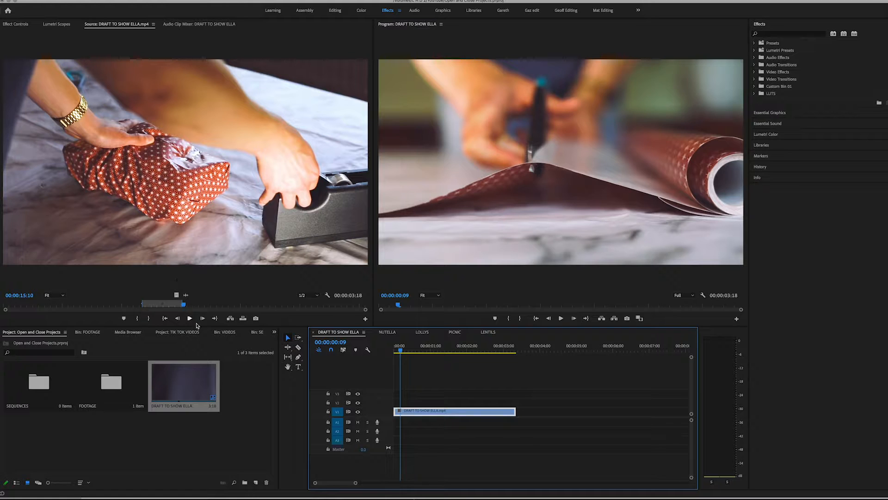
Start opening 'Close and Open Projects.prproj' from the File menu
left_click(23, 3)
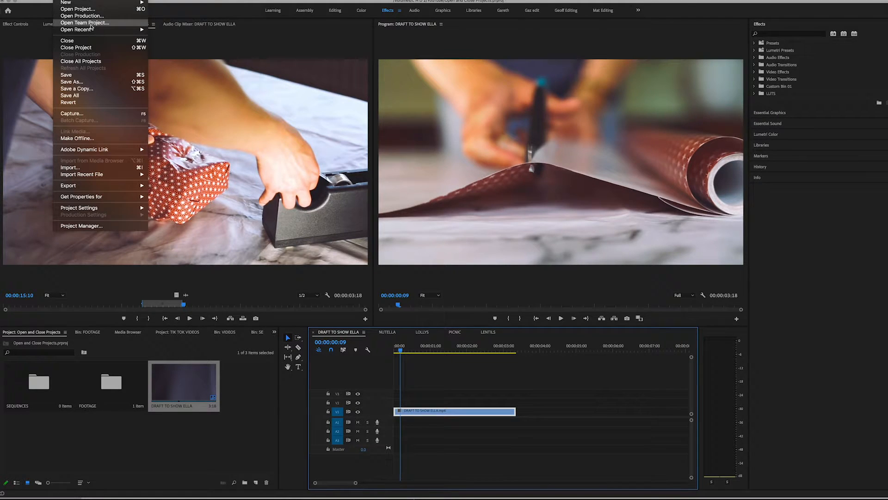
left_click(78, 9)
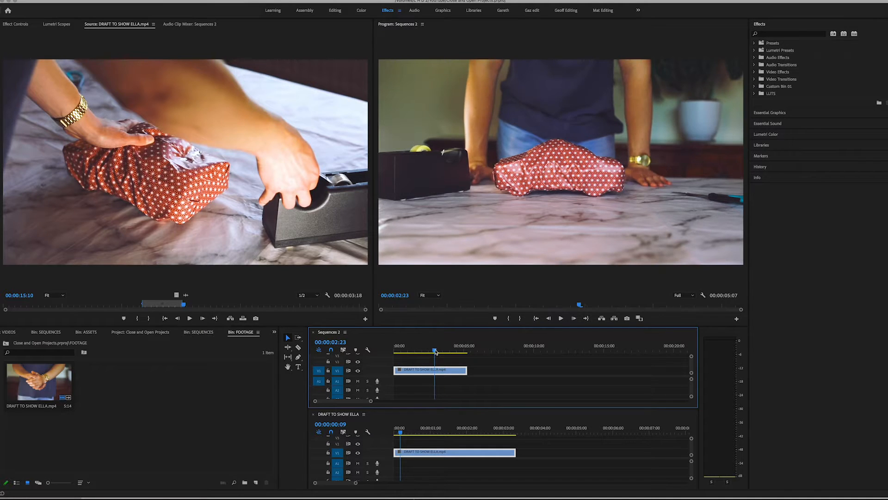
Select the DRAFT TO SHOW ELLA clip and open the Sequence 2 timeline panel options
left_click(418, 433)
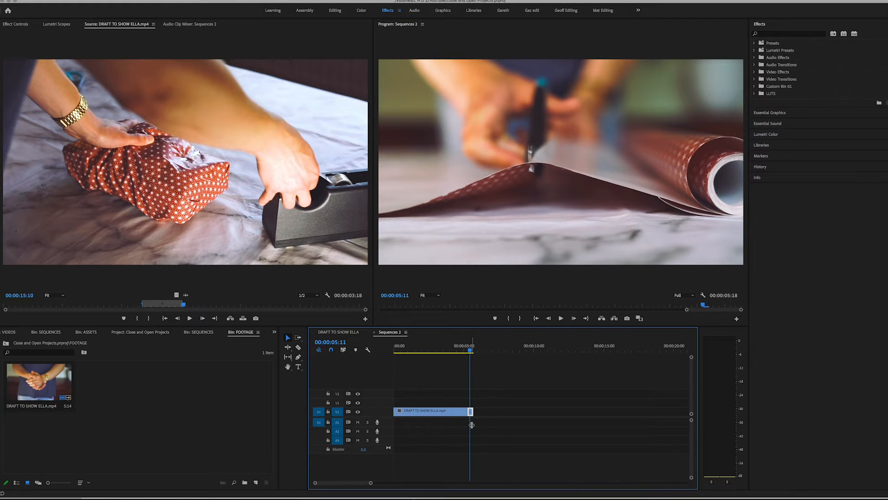
left_click(405, 332)
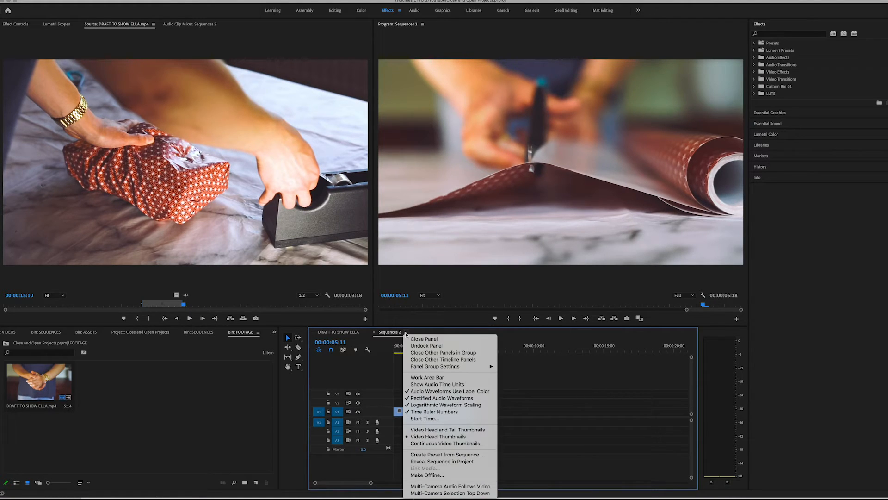